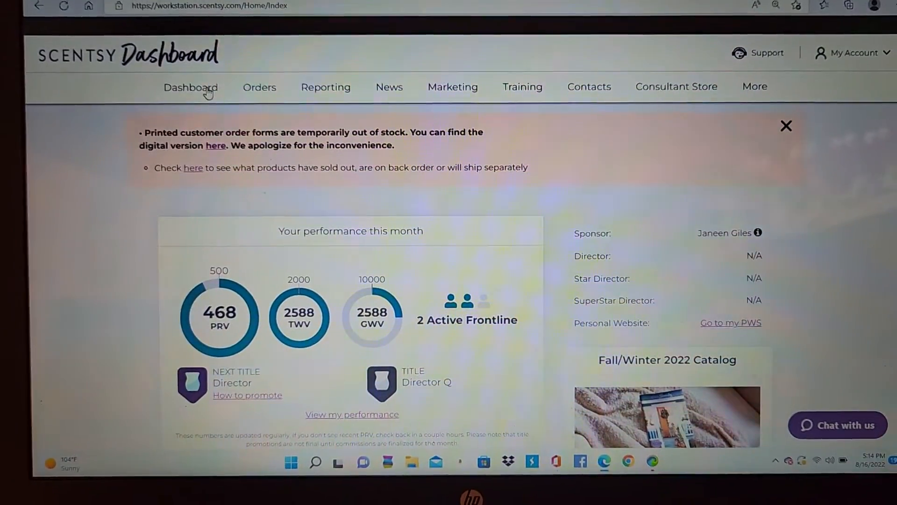
Navigate through the Orders and Reporting menus to View all reporting.
left_click(260, 86)
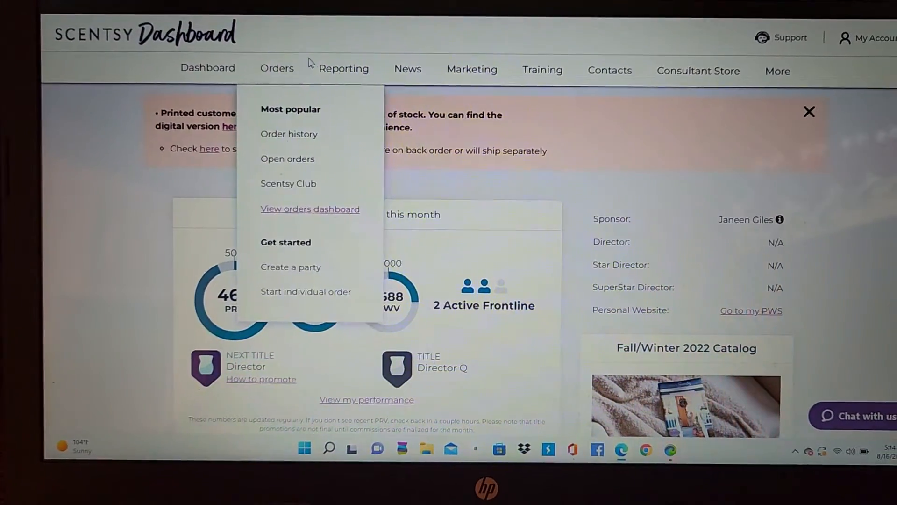
left_click(336, 59)
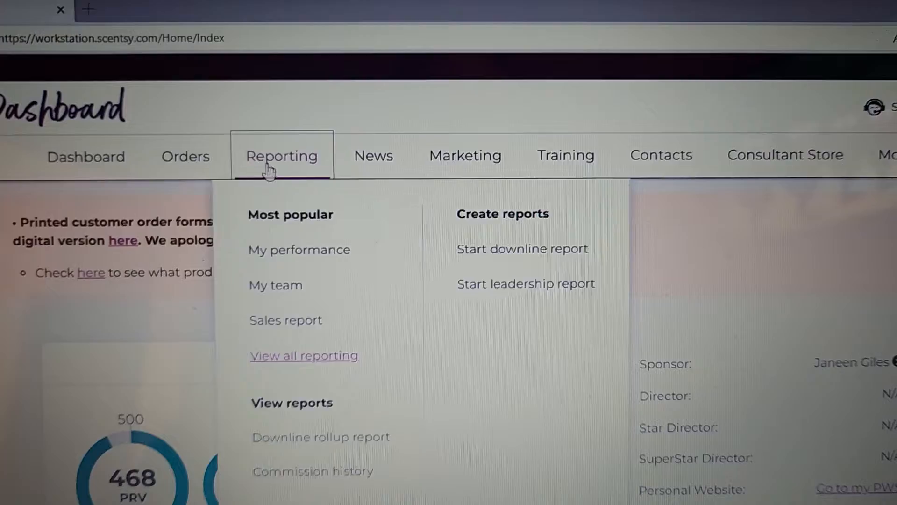
left_click(303, 355)
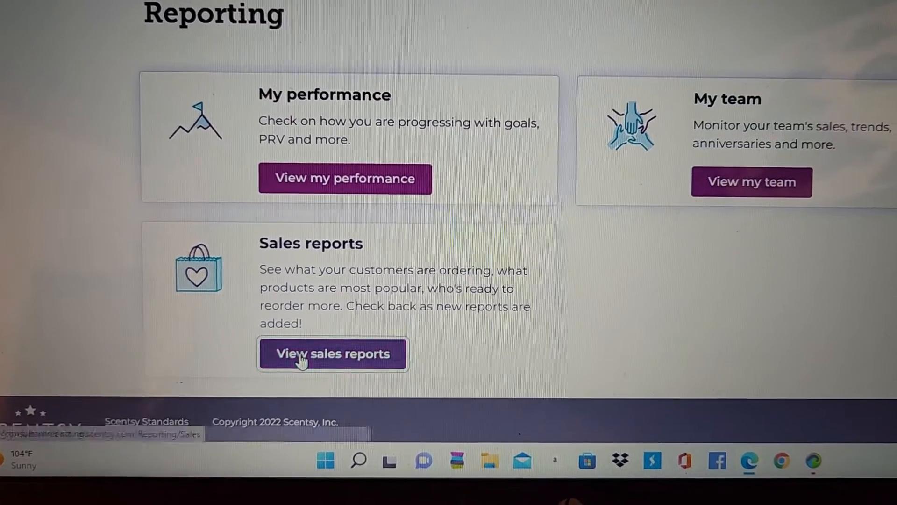
Go to Sales Reports and open the Product History card.
left_click(333, 354)
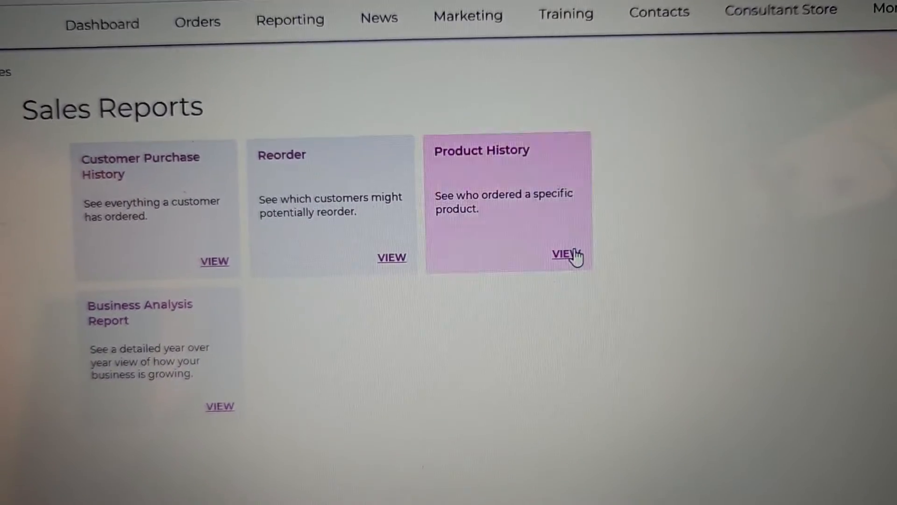
left_click(565, 255)
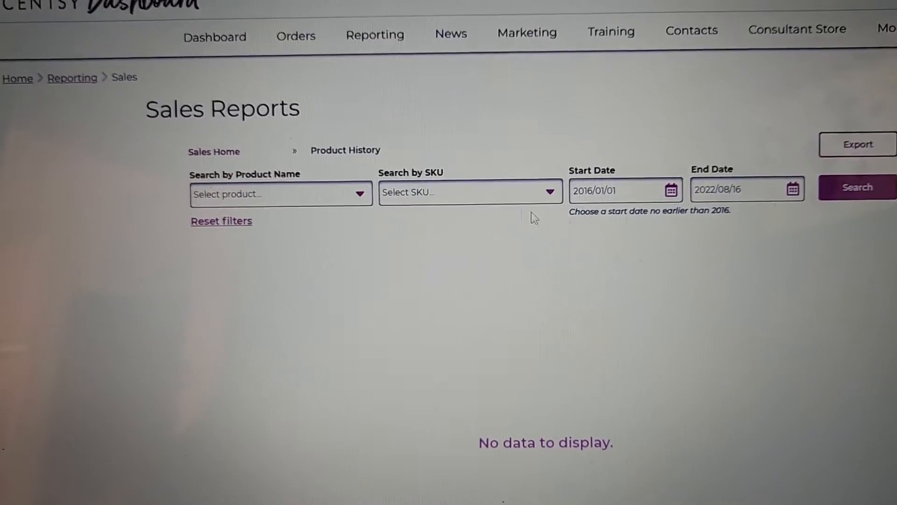
Search products for 'wal' and tick the Walt Disney World 50th Anniversary Preorder Deposit.
left_click(280, 193)
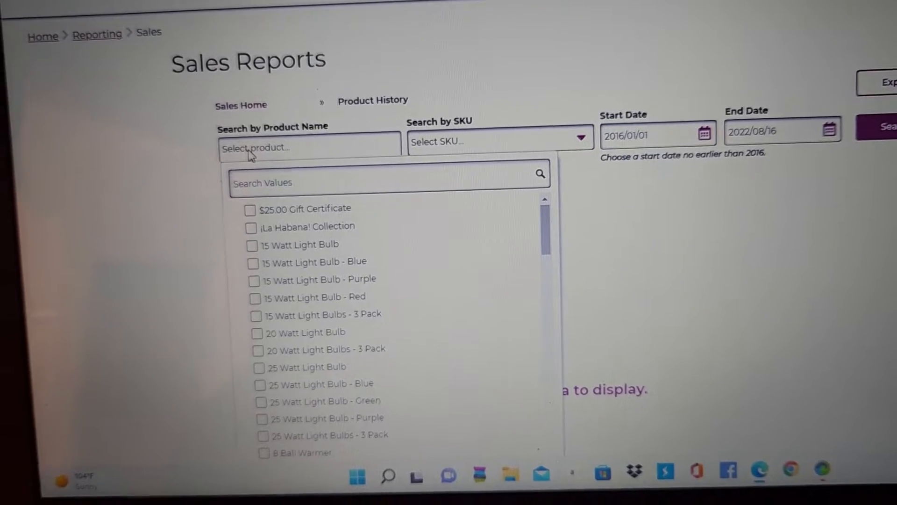
scroll("up", 3)
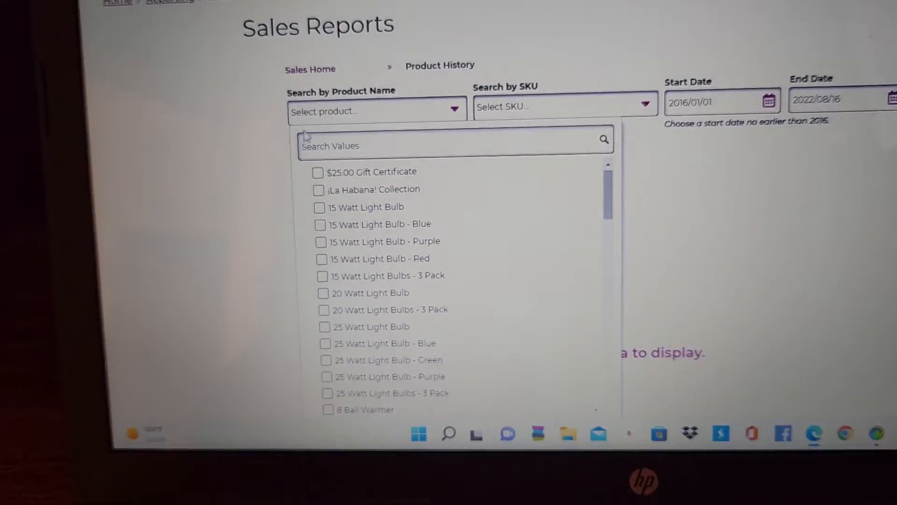
type("walt")
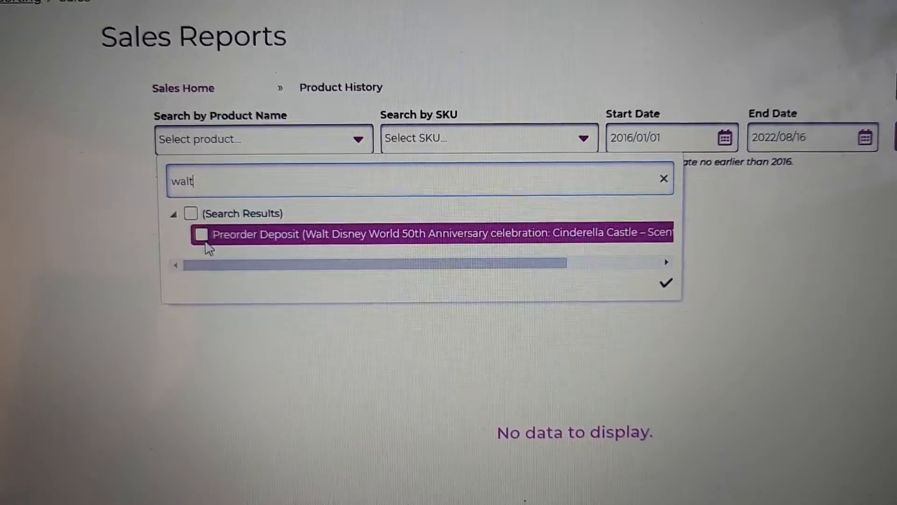
left_click(201, 234)
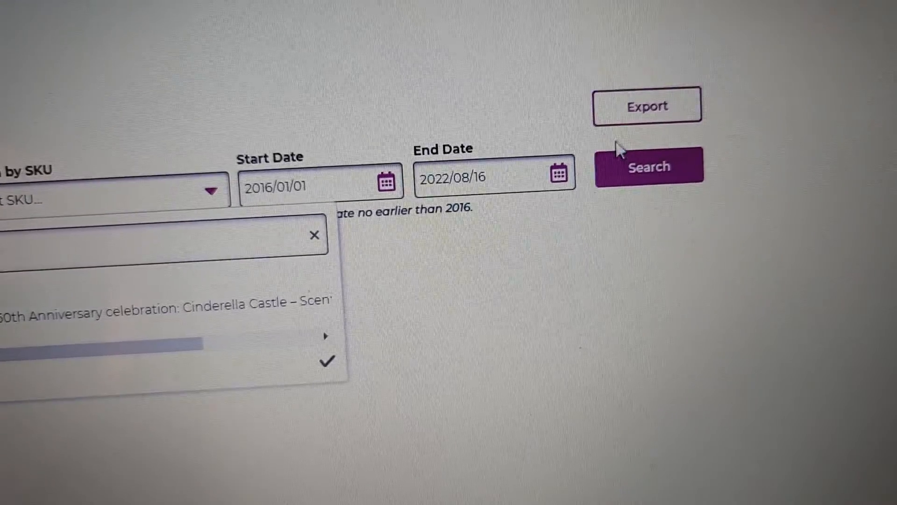
Apply the Walt Disney preorder deposit filter and run the Product History search.
left_click(650, 166)
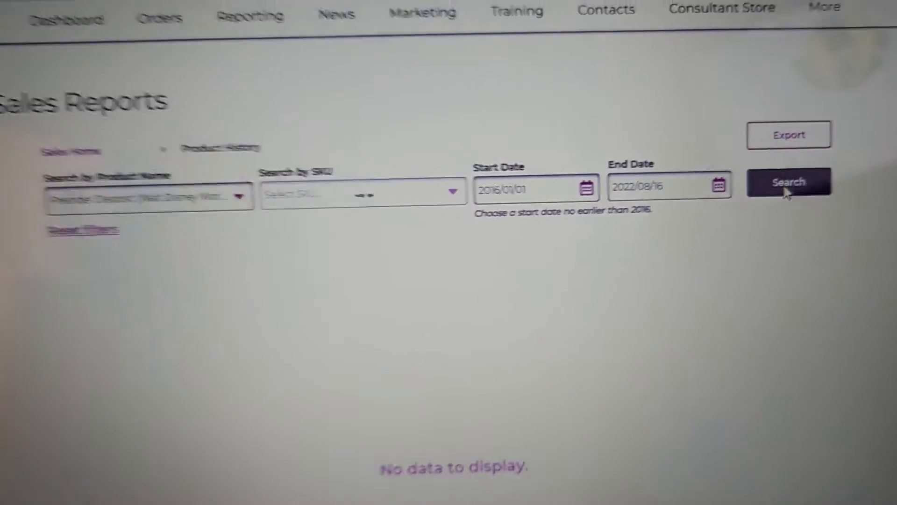
scroll("down", 3)
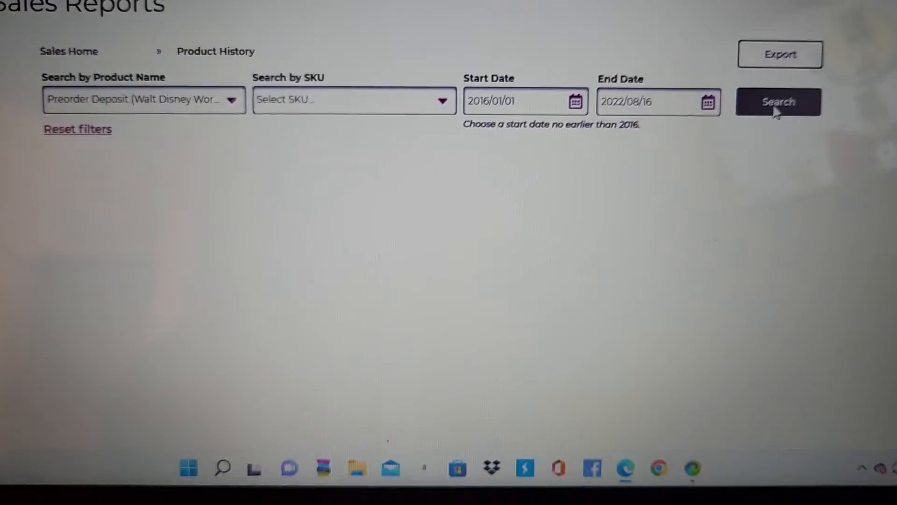
scroll("up", 3)
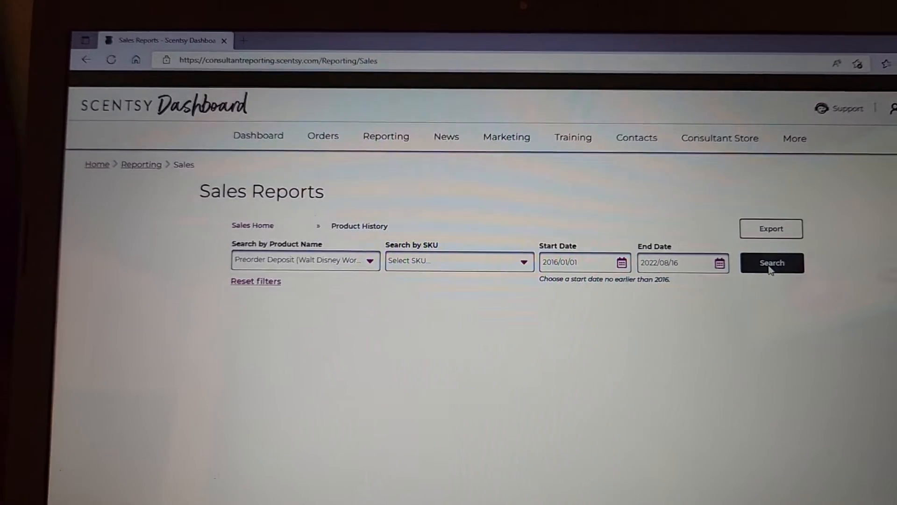
scroll("down", 3)
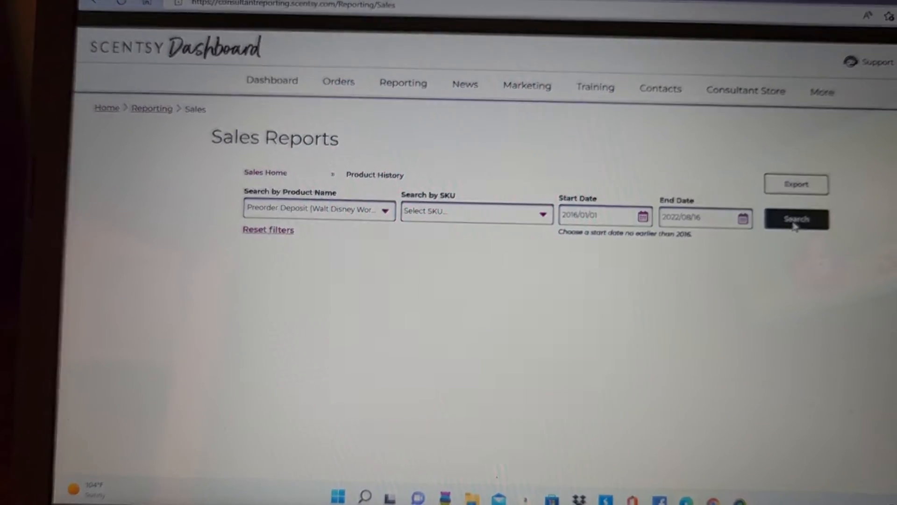
left_click(797, 219)
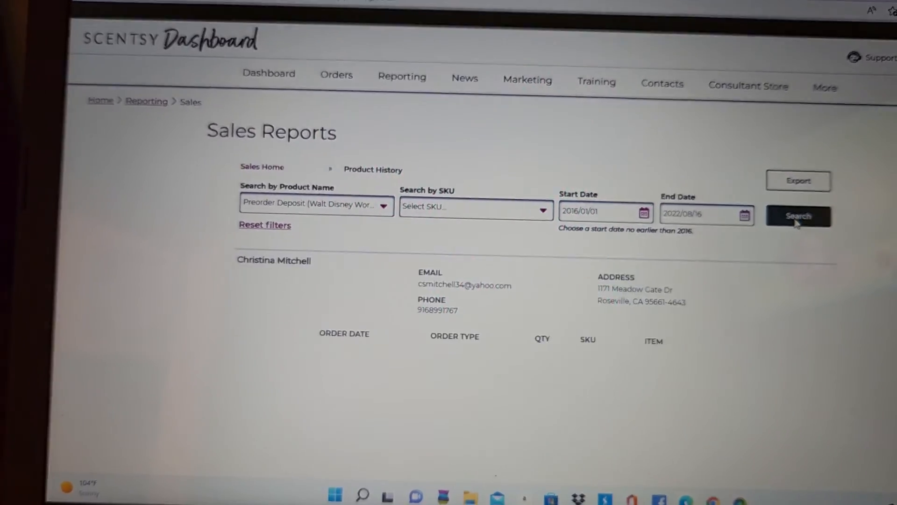
left_click(798, 216)
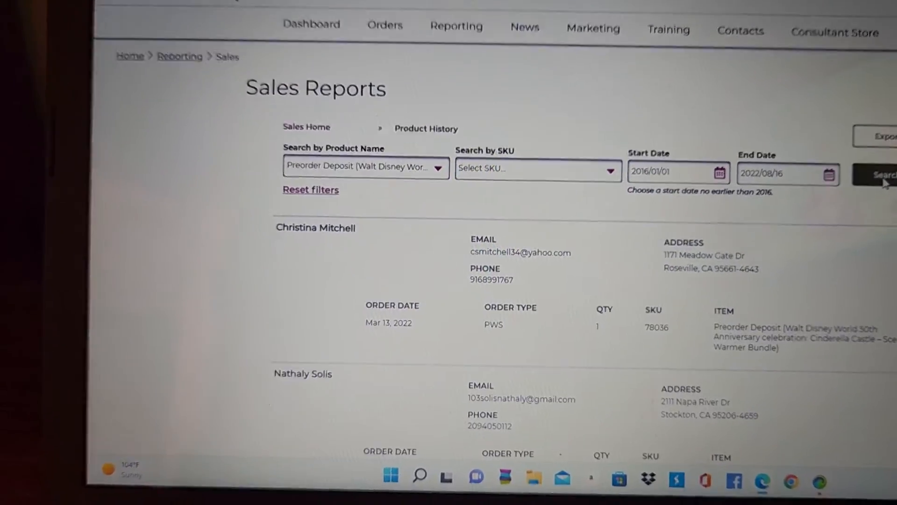
scroll("down", 3)
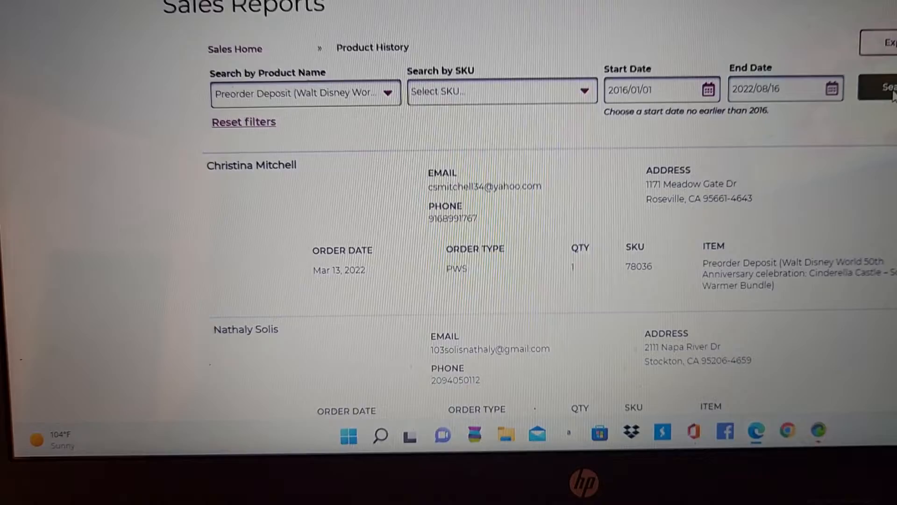
scroll("down", 3)
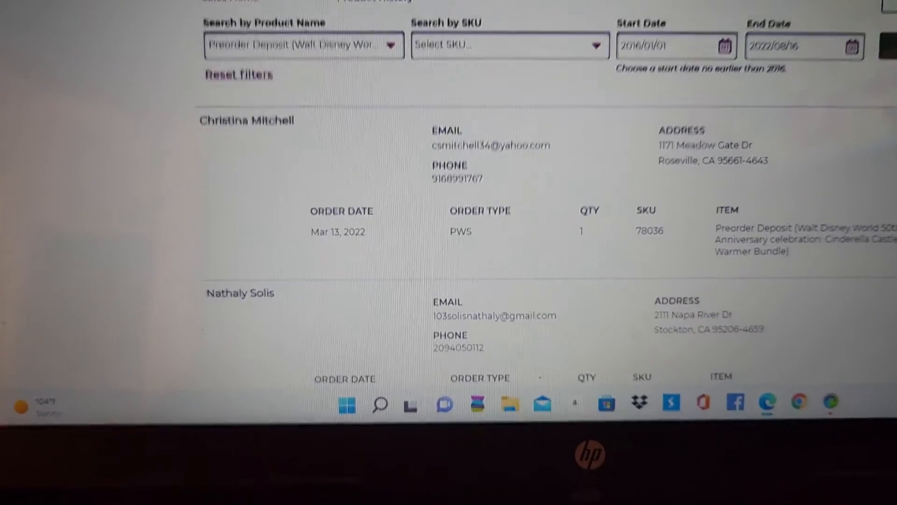
scroll("down", 3)
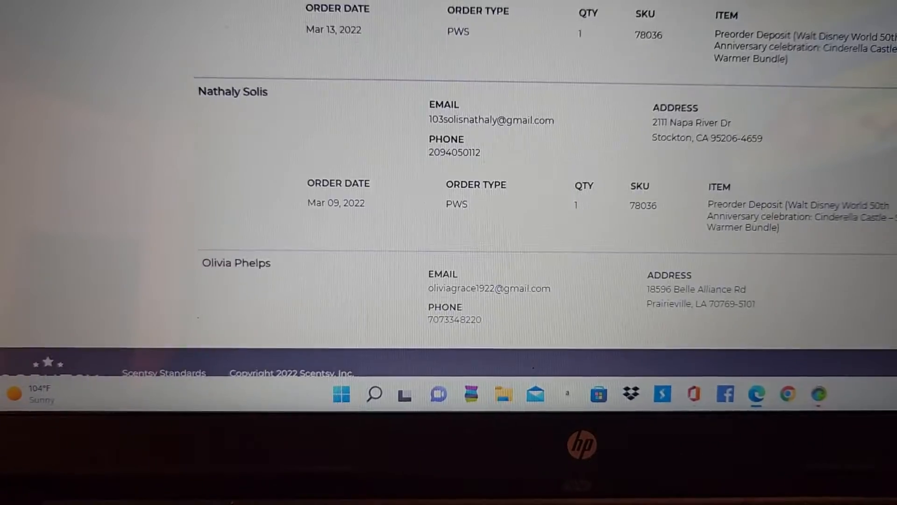
scroll("down", 3)
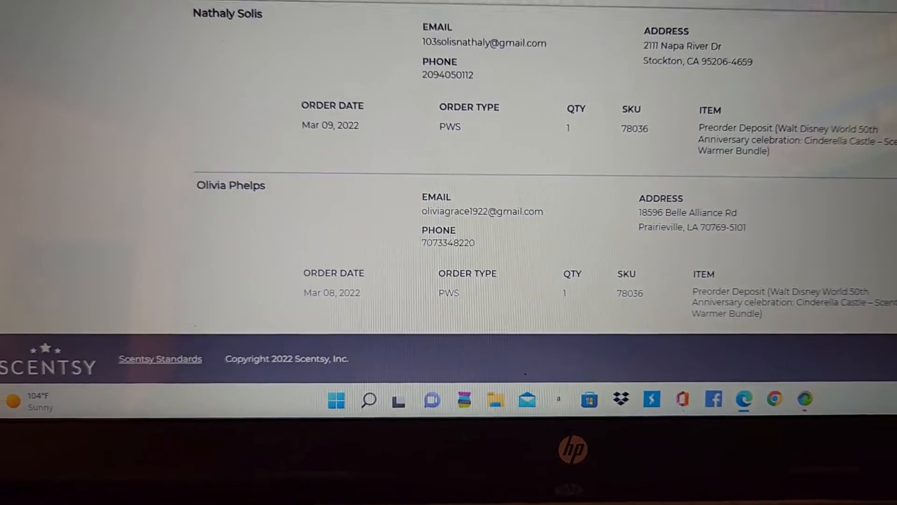
scroll("up", 3)
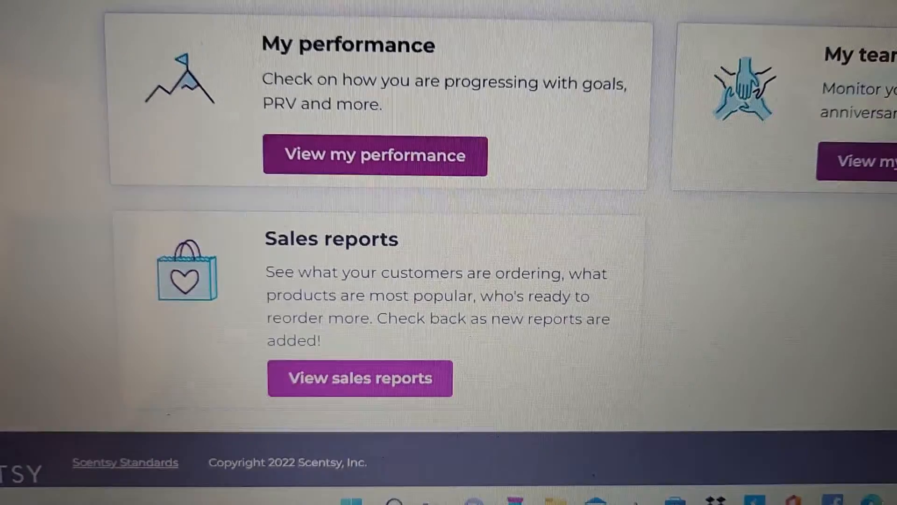
Open Sales Reports from the Reporting page and scroll through its report types.
scroll("down", 3)
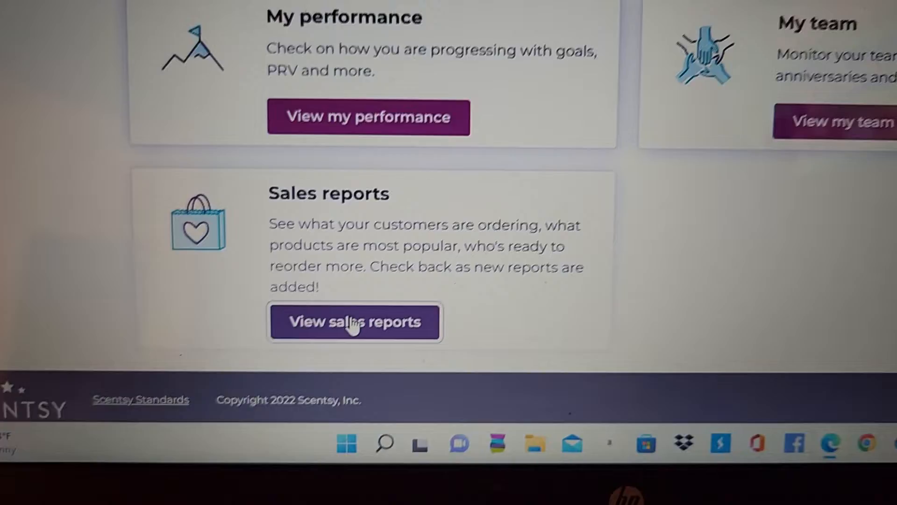
left_click(354, 321)
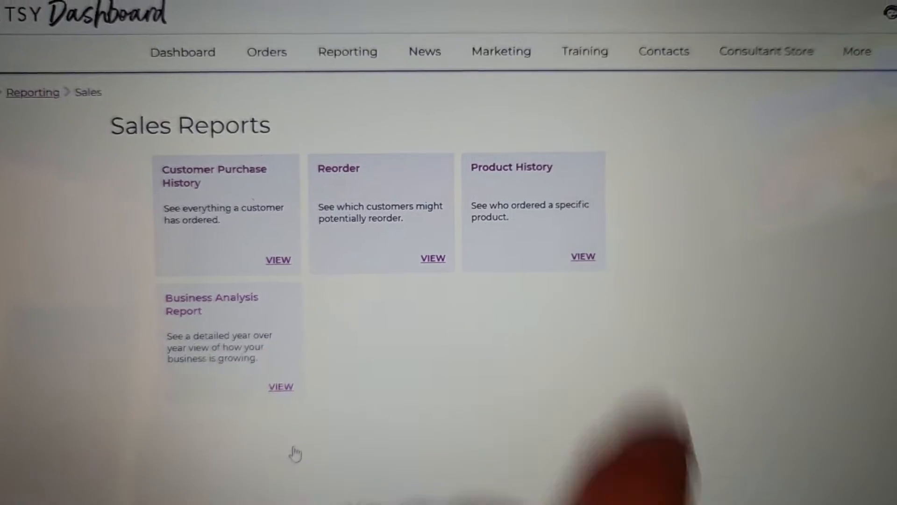
scroll("down", 3)
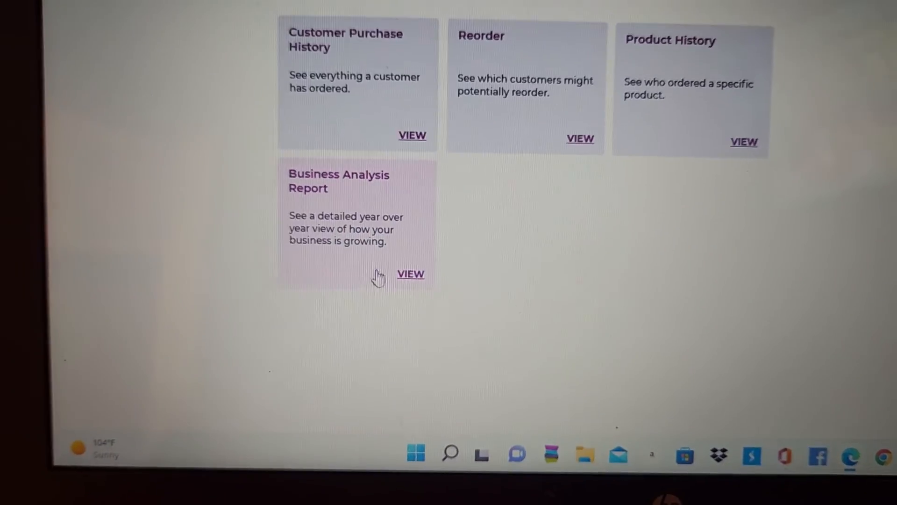
left_click(411, 273)
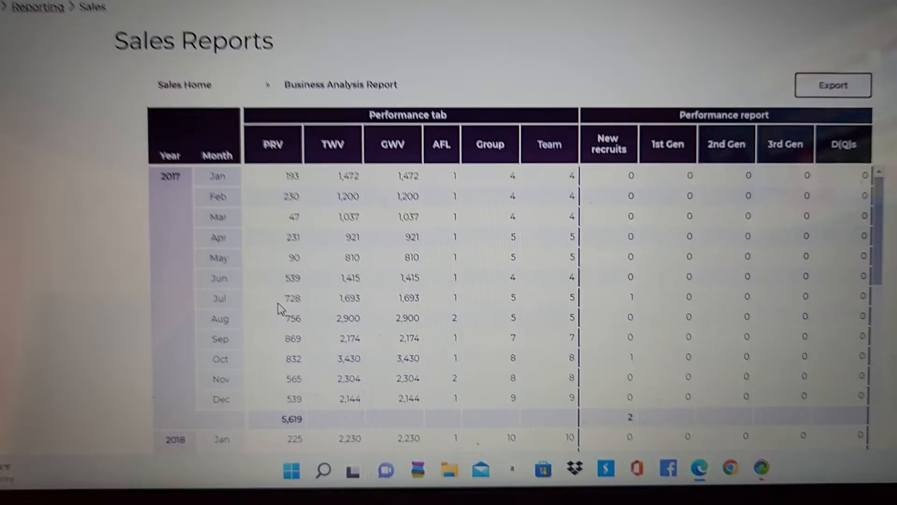
scroll("down", 3)
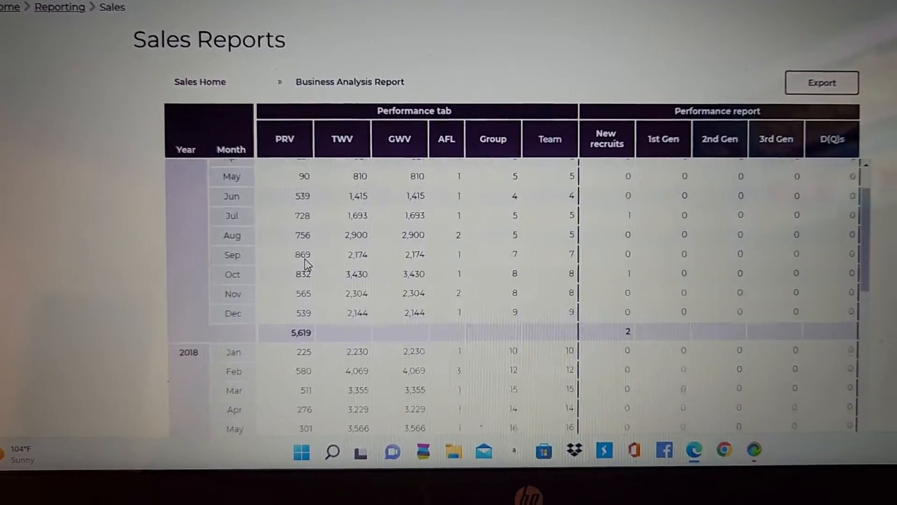
scroll("up", 3)
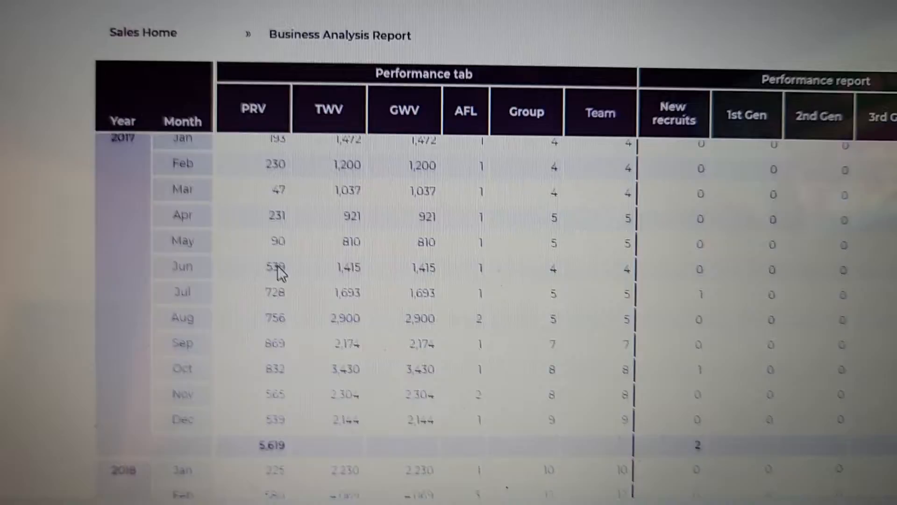
scroll("down", 3)
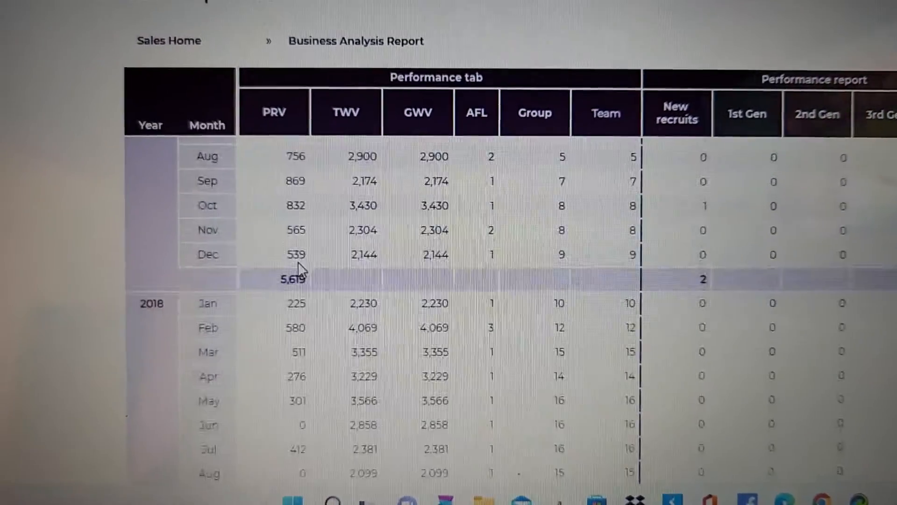
scroll("down", 3)
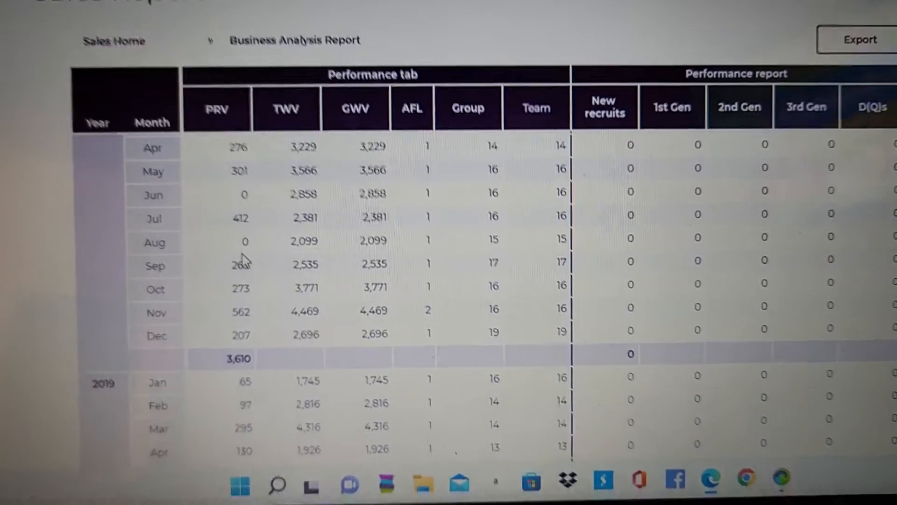
scroll("down", 3)
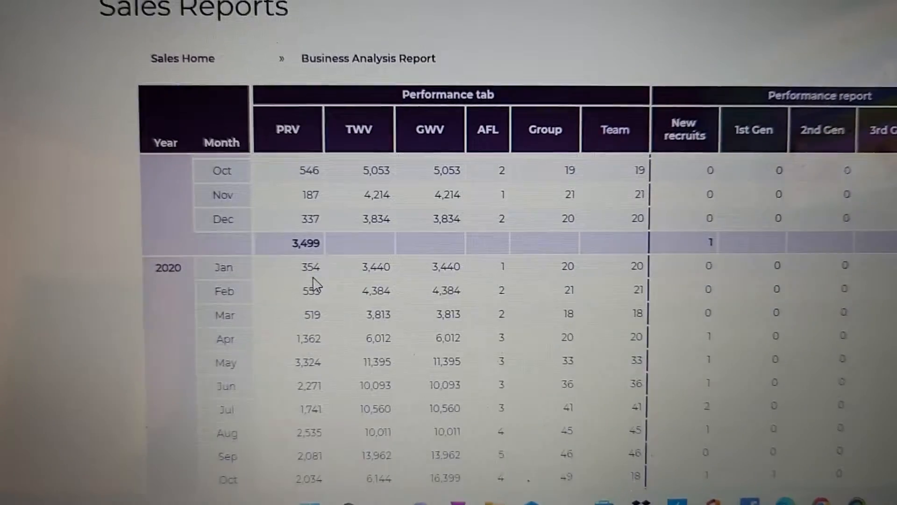
scroll("down", 3)
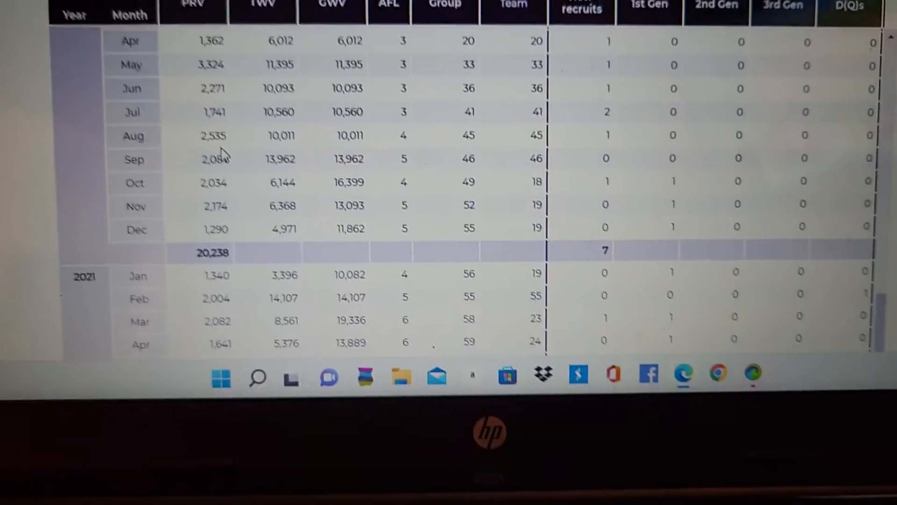
scroll("down", 3)
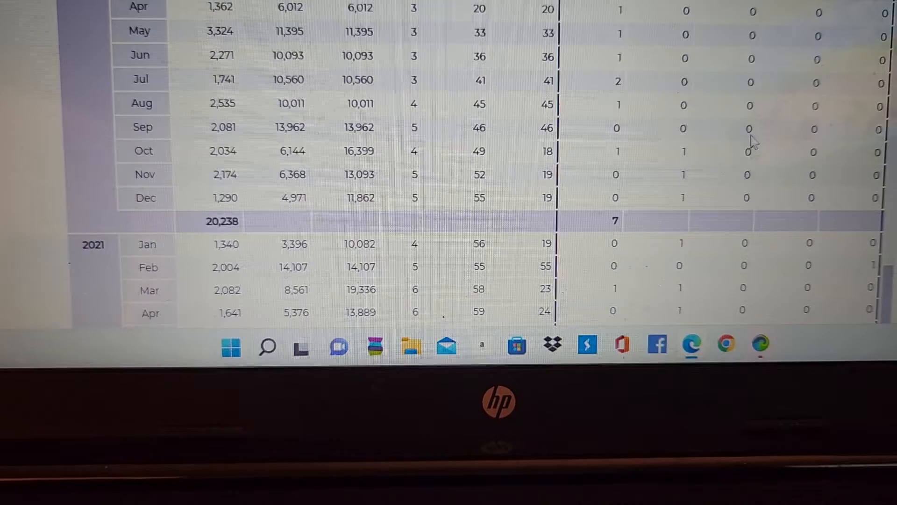
scroll("down", 3)
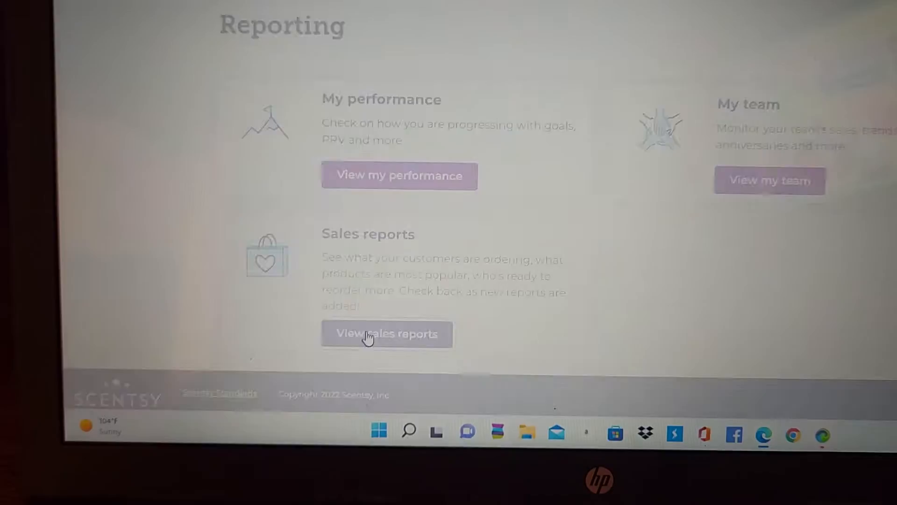
Open Product History and select Apple Butter Frosting Scentsy Brick as the product.
left_click(387, 334)
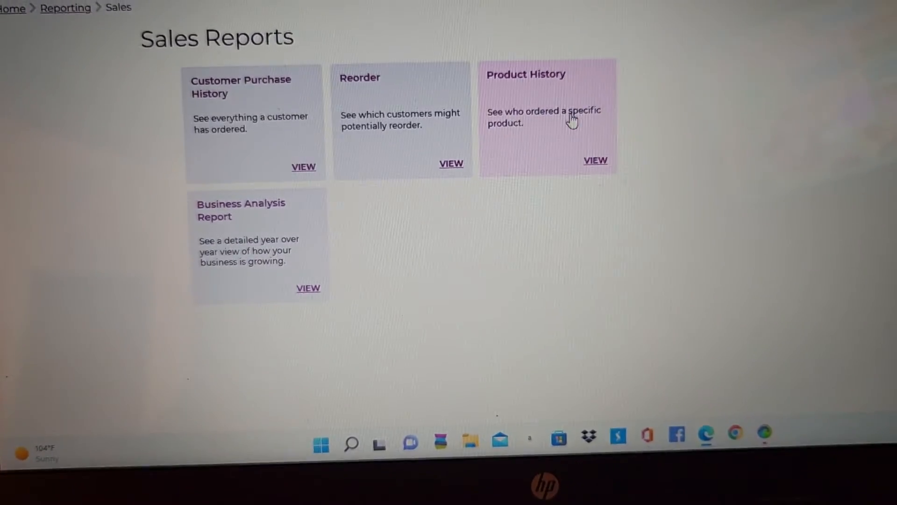
left_click(595, 160)
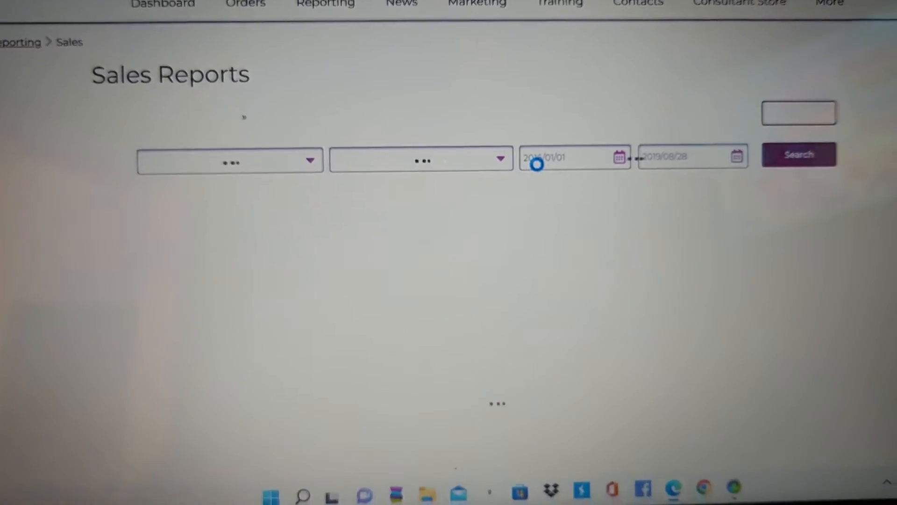
left_click(324, 5)
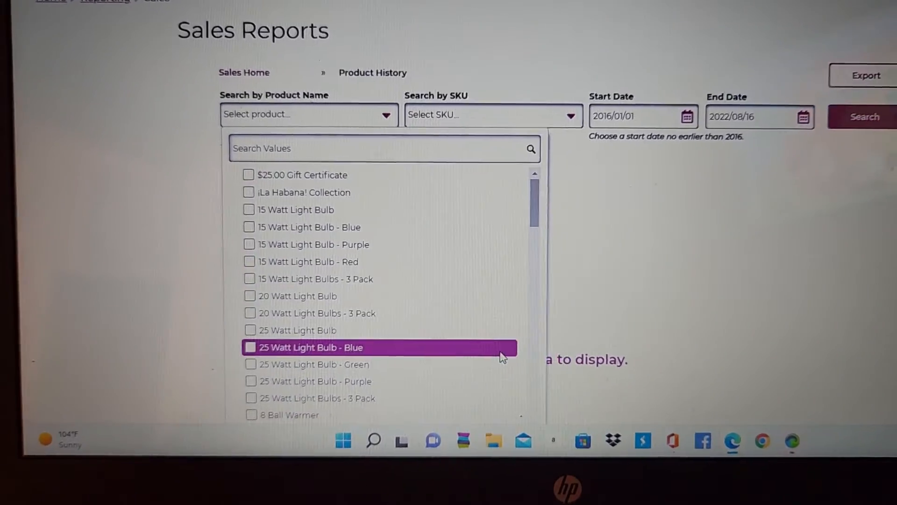
scroll("down", 3)
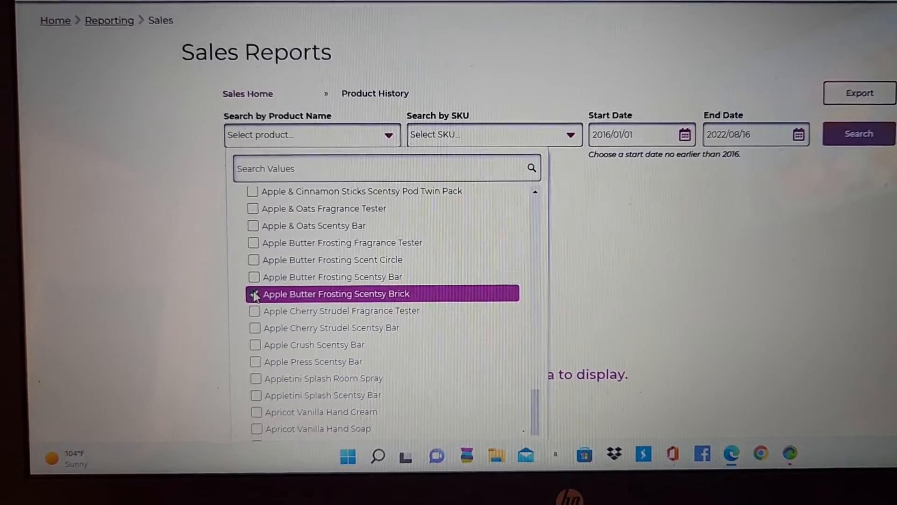
left_click(254, 293)
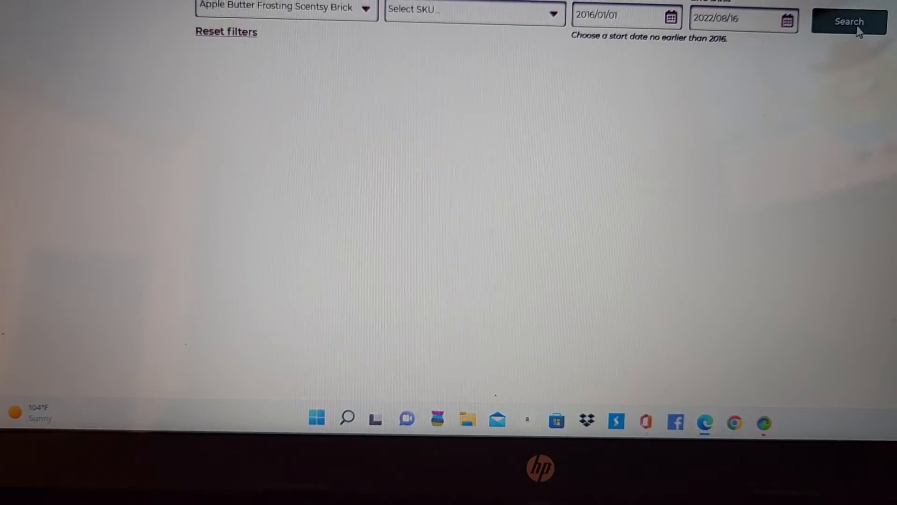
Scroll through the Apple Butter Frosting Scentsy Brick customer orders dating from November 2016.
scroll("down", 3)
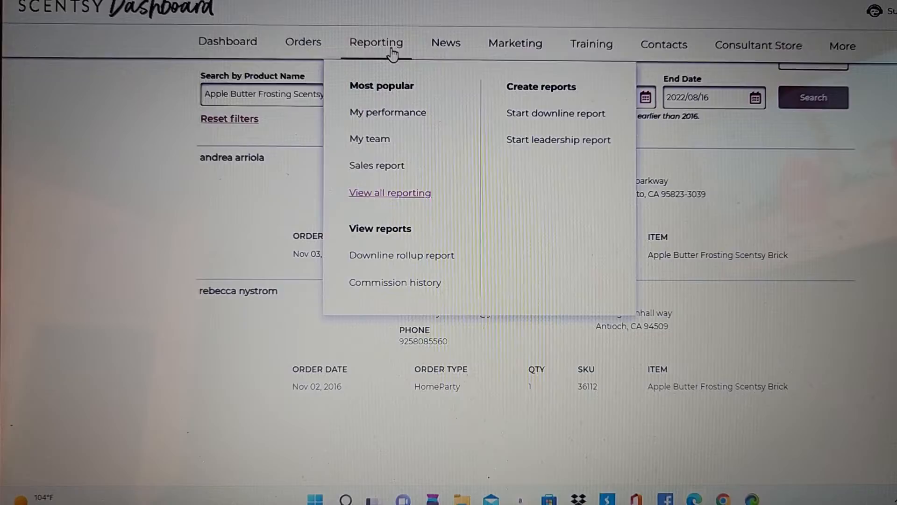
Open My Performance from the reporting overview and scroll through its volume and leadership reports.
left_click(390, 192)
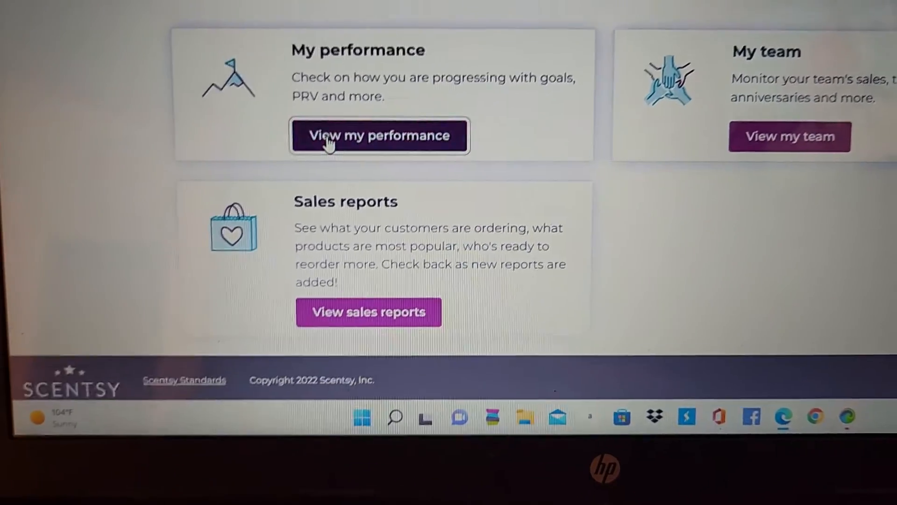
left_click(380, 136)
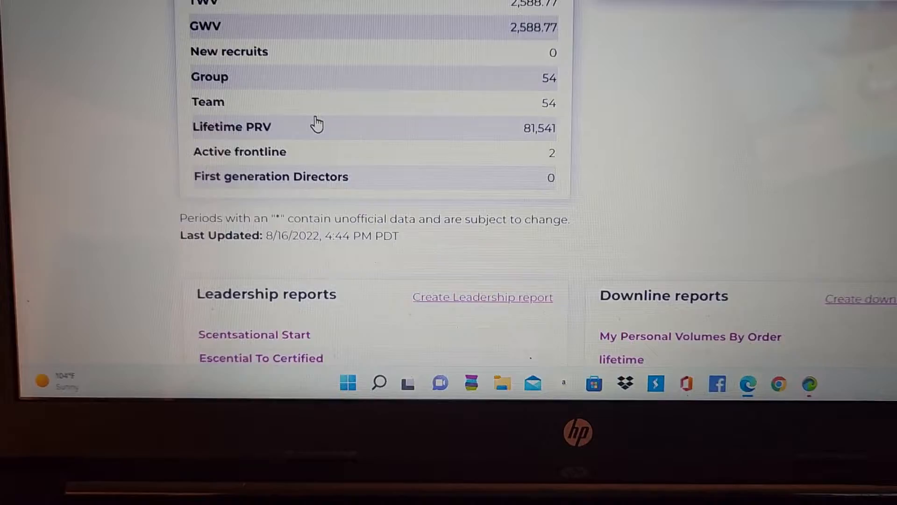
scroll("down", 3)
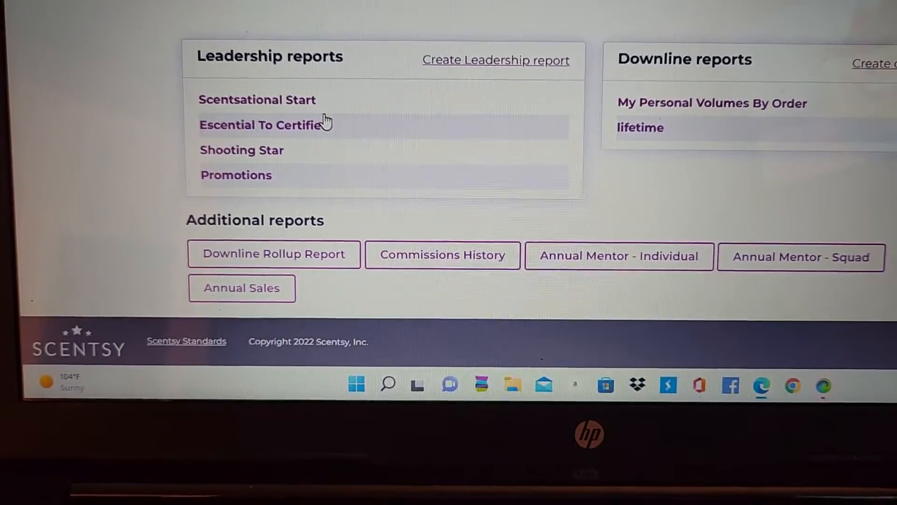
scroll("up", 3)
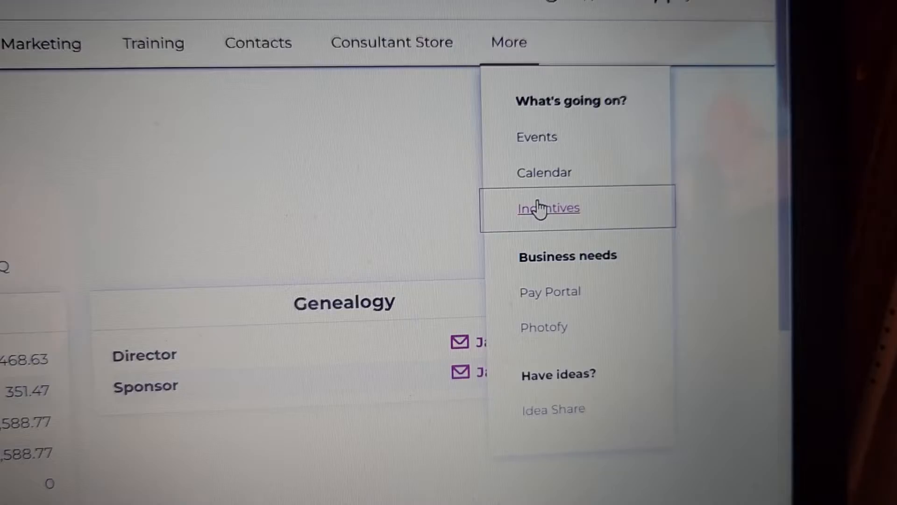
Open the Incentive Trip 2023 page and scroll through how points are earned.
left_click(548, 207)
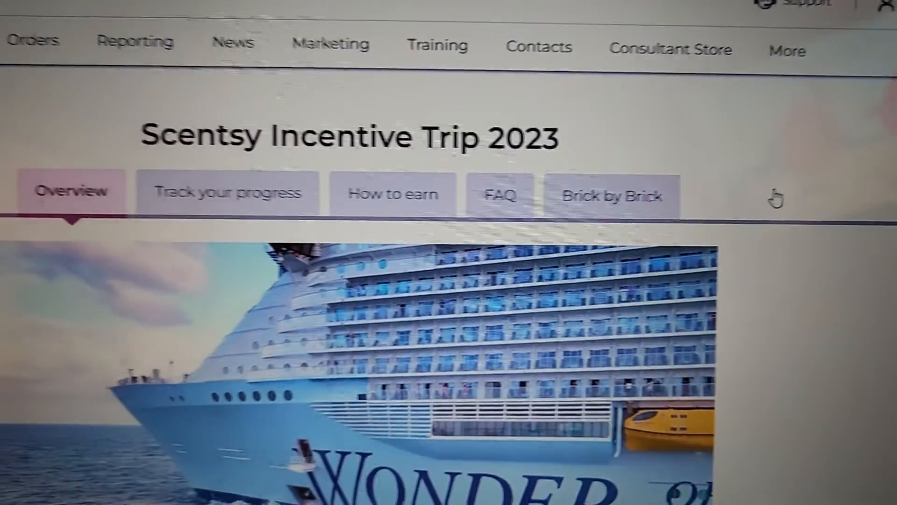
scroll("up", 3)
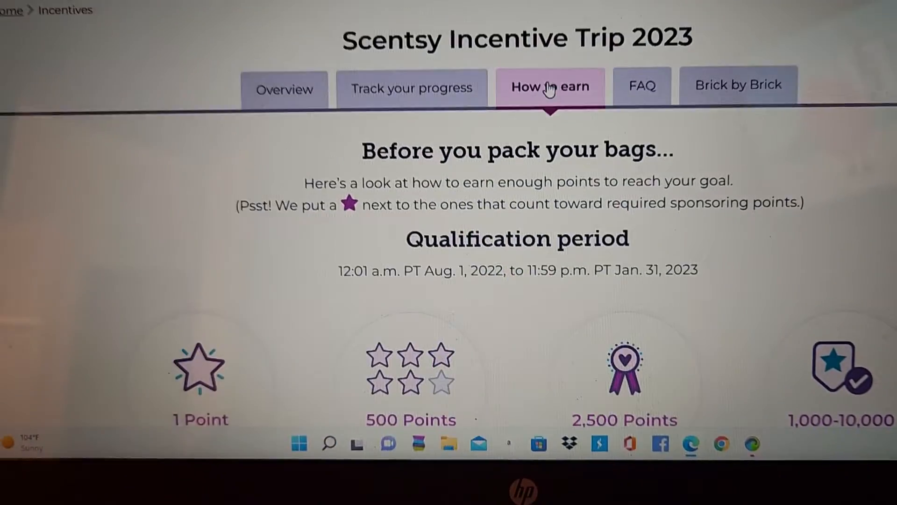
scroll("down", 3)
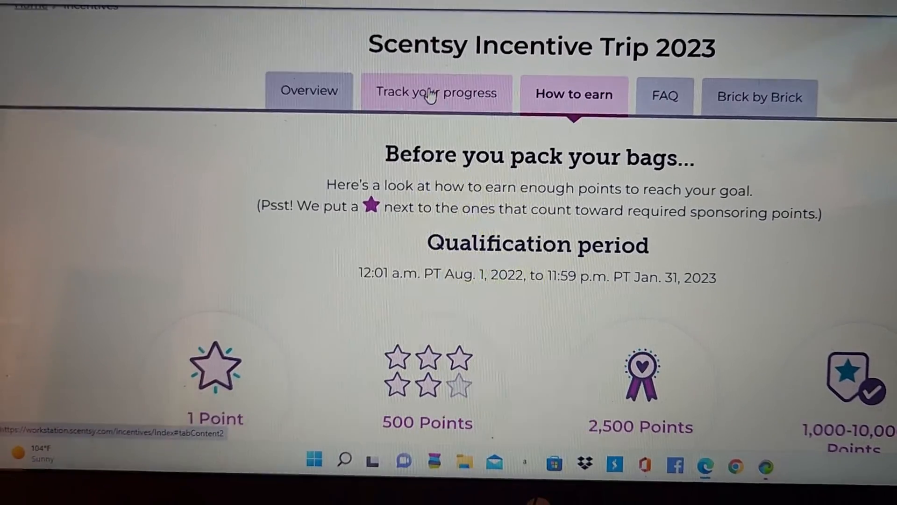
Open Track your progress: 719 total points, 17,281 more needed for Level 1.
left_click(436, 92)
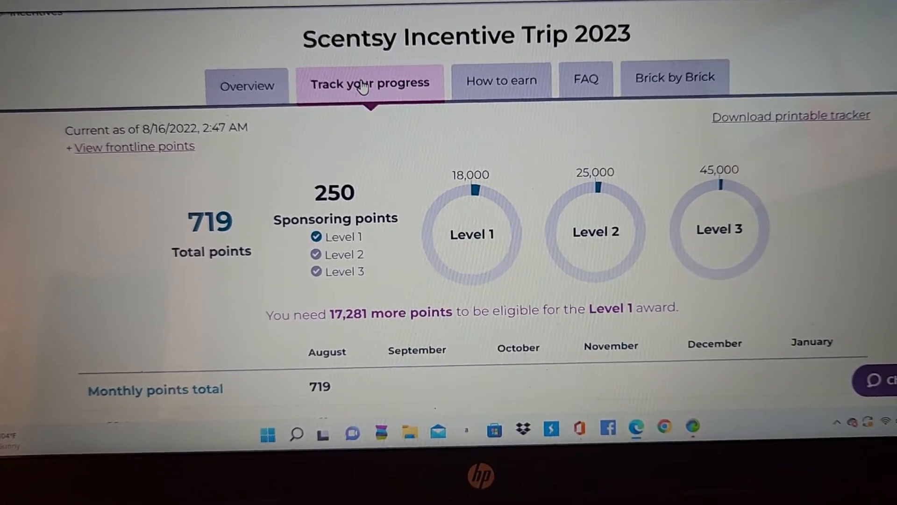
scroll("down", 3)
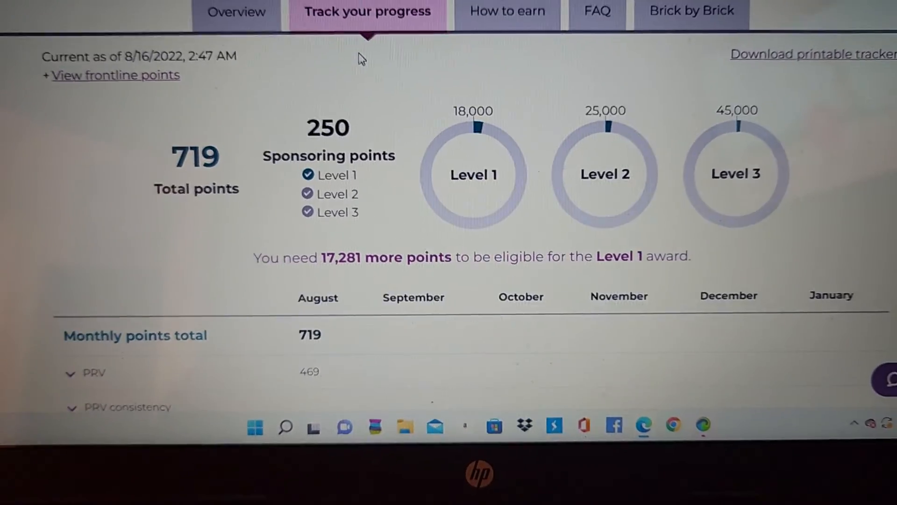
scroll("down", 3)
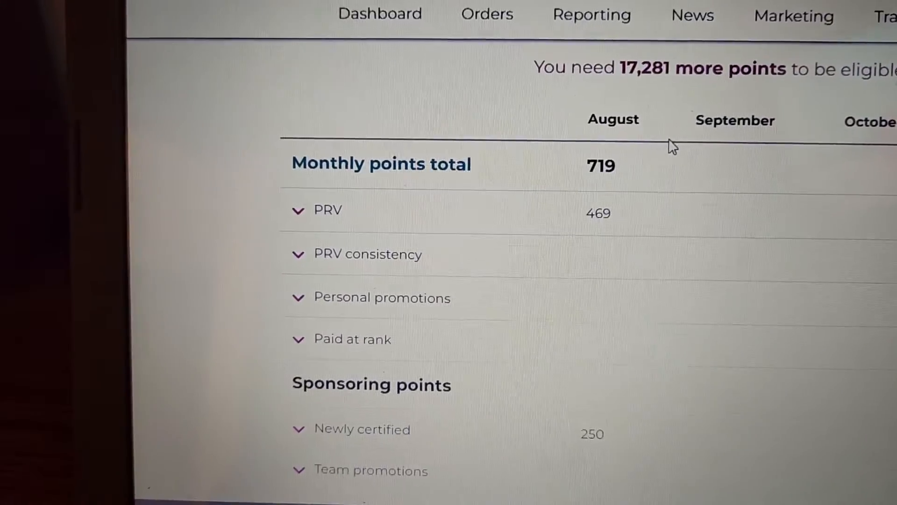
scroll("up", 3)
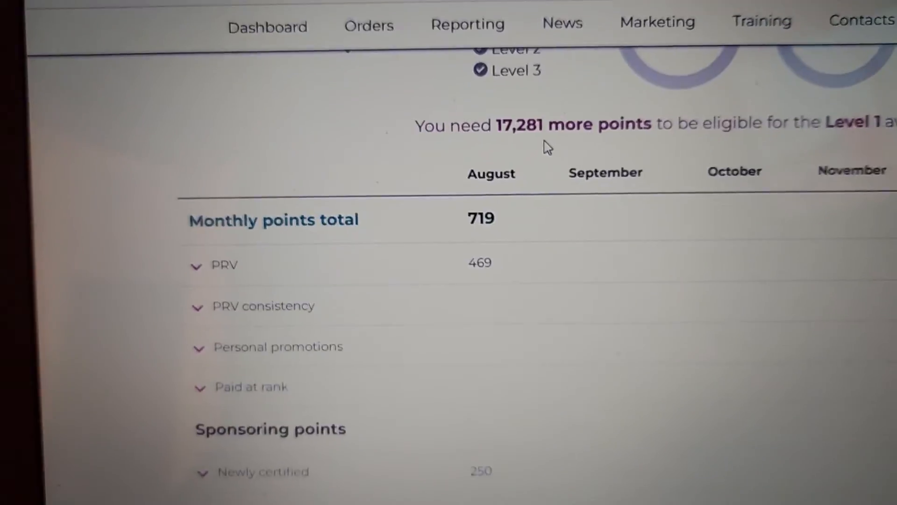
scroll("up", 3)
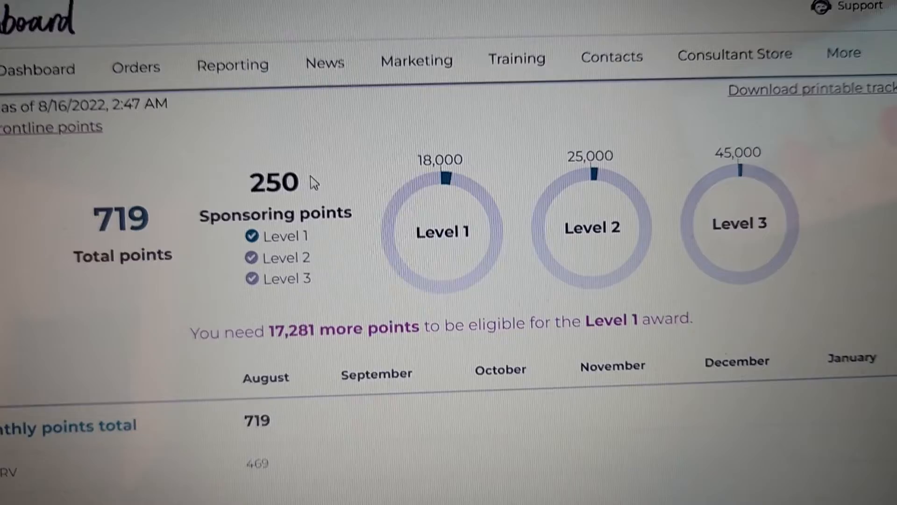
scroll("up", 3)
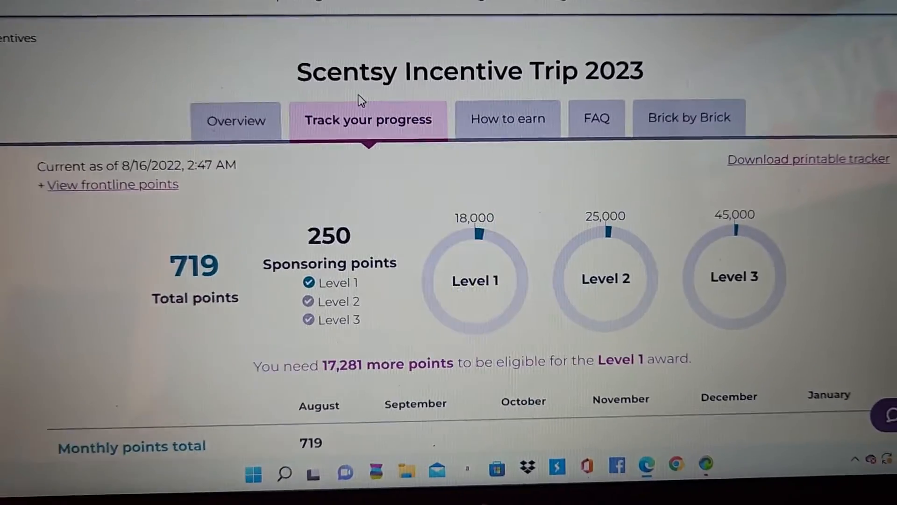